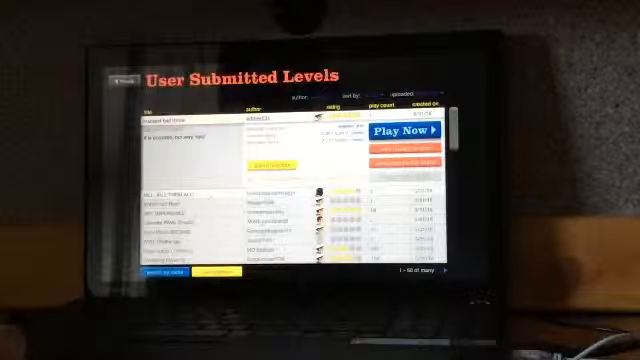
Expand another level's row further down the User Submitted Levels list to show its details.
click(402, 131)
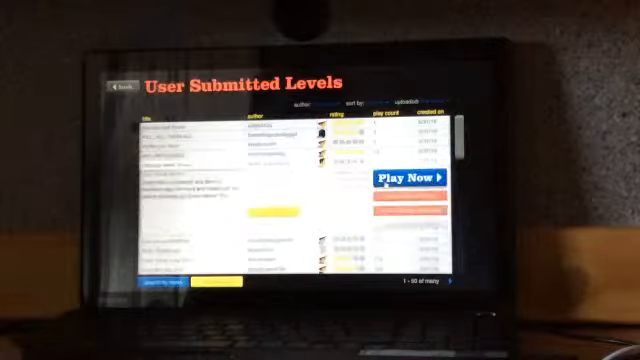
Expand yet another level's row to view its info and preview panel.
click(411, 179)
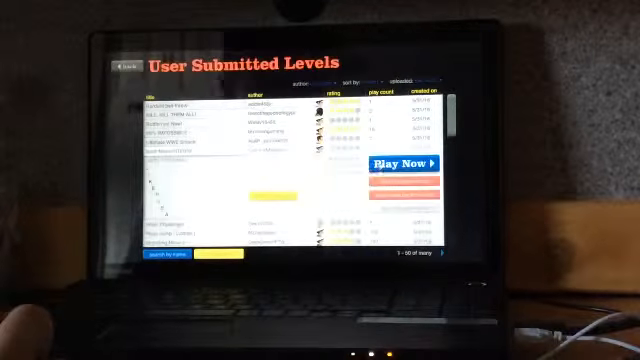
Select a level and launch it with Play Now, loading the 'Enjoy the MUSIC!' start screen.
click(399, 163)
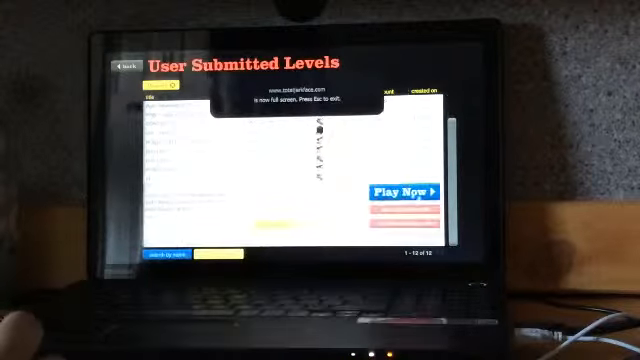
click(400, 190)
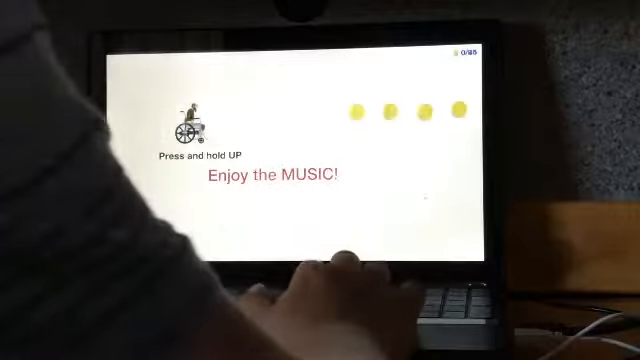